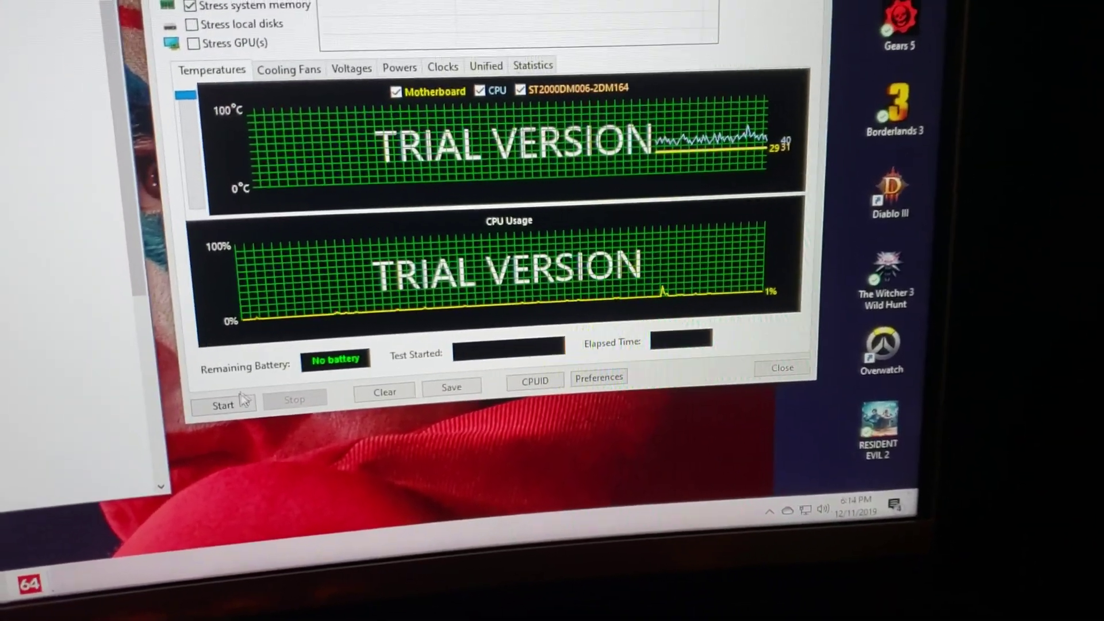
Start AIDA64's stability test stressing CPU, FPU, cache and system memory.
{"action": "left_click", "coordinate": [223, 405]}
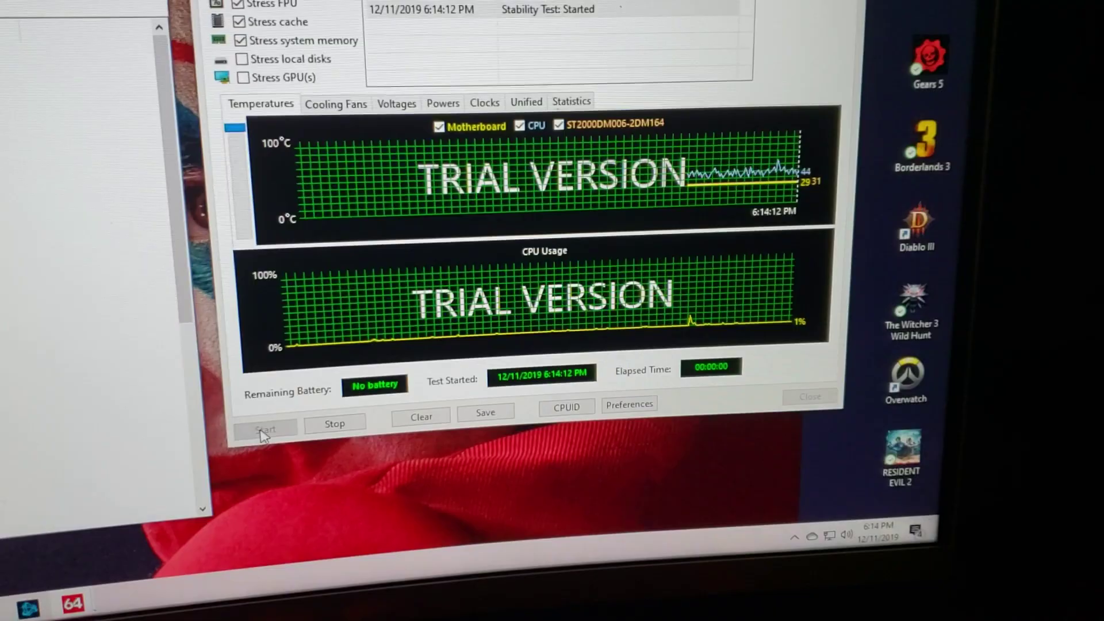